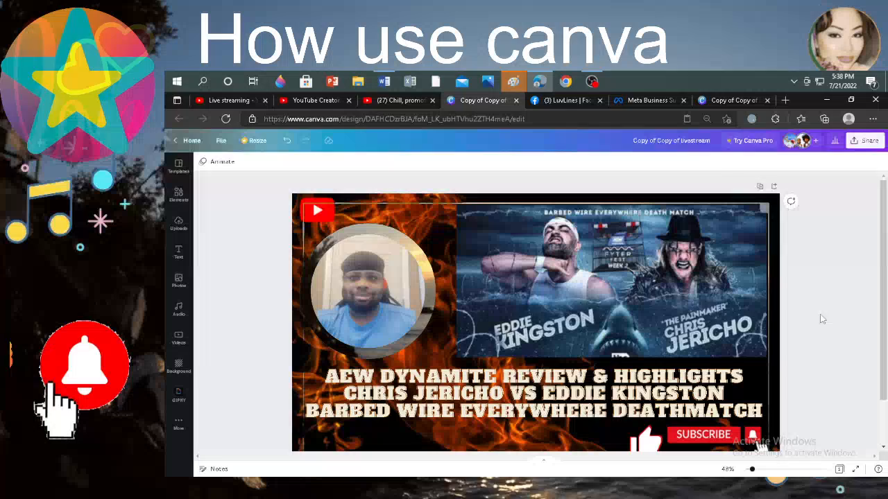
- Show the YouTube template library beside the AEW Dynamite review thumbnail design
click(650, 100)
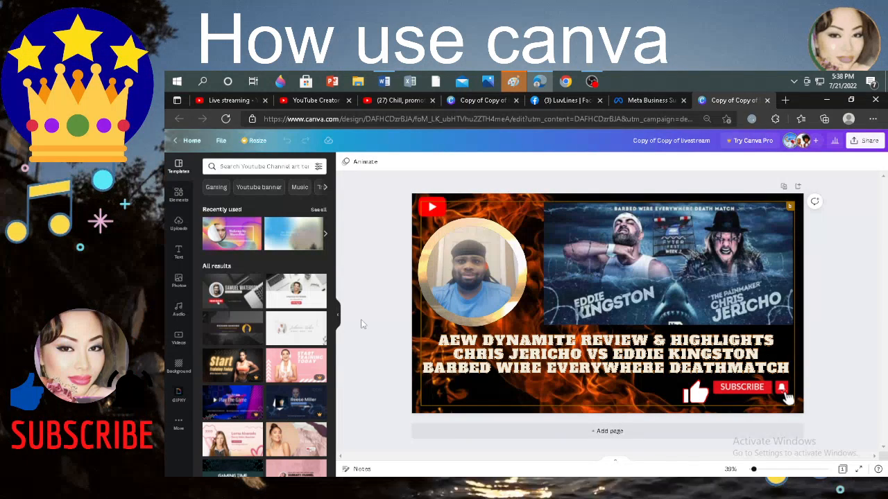
click(604, 354)
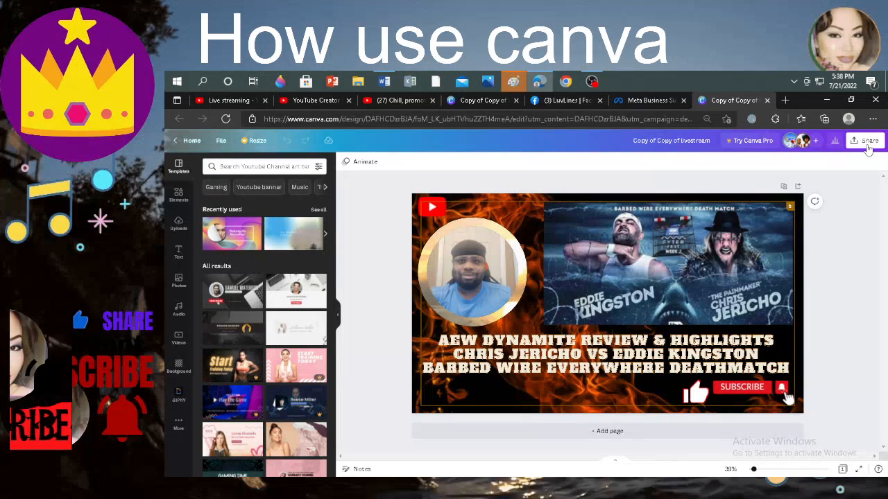
click(866, 140)
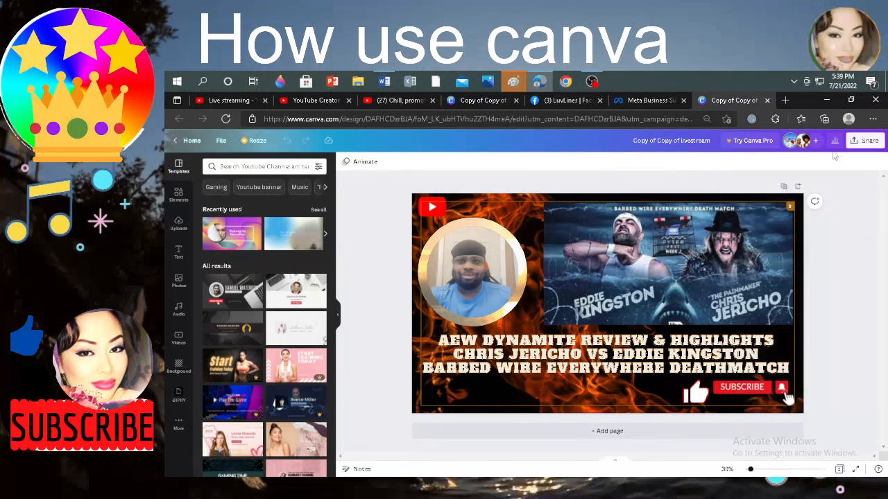
- Set the design's share link so anyone with it can edit
click(866, 140)
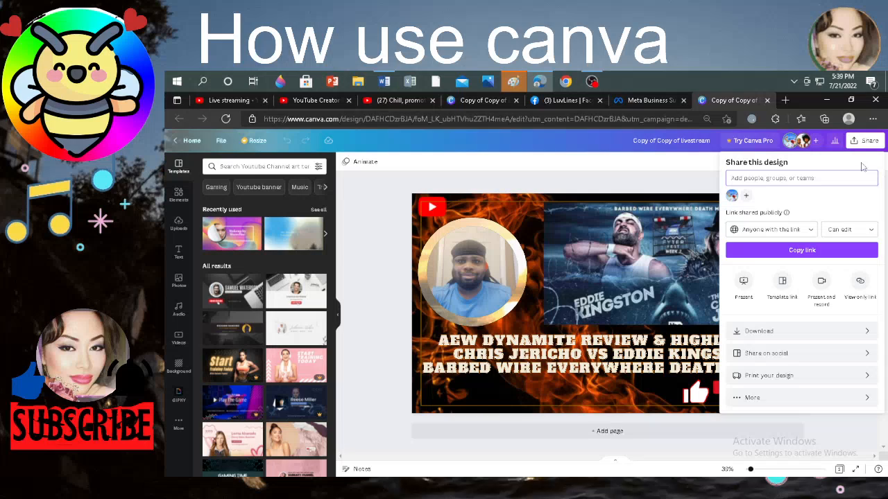
click(770, 230)
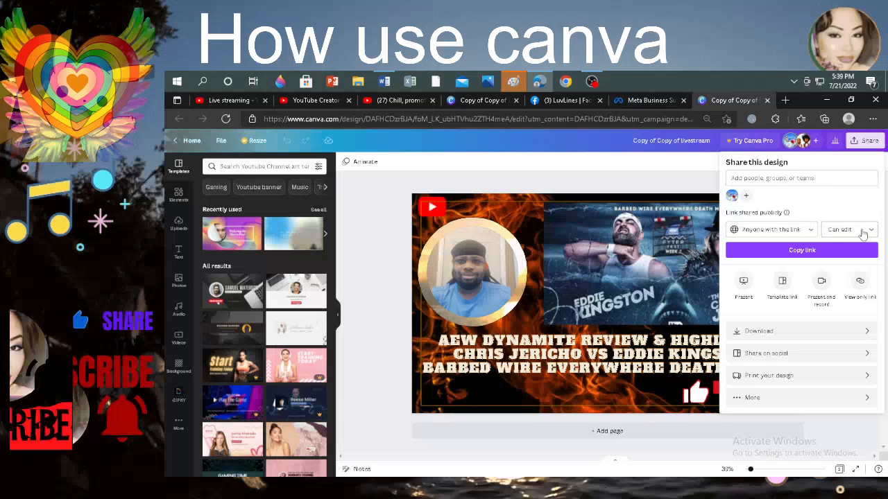
click(849, 229)
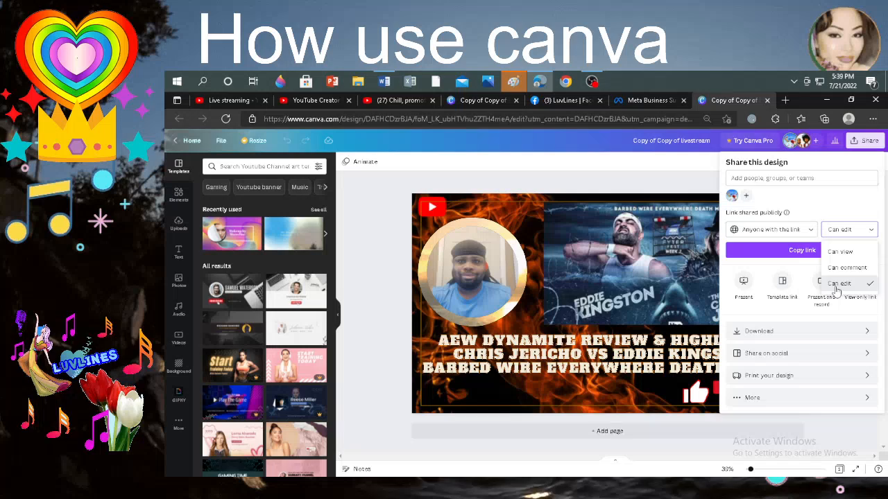
click(802, 249)
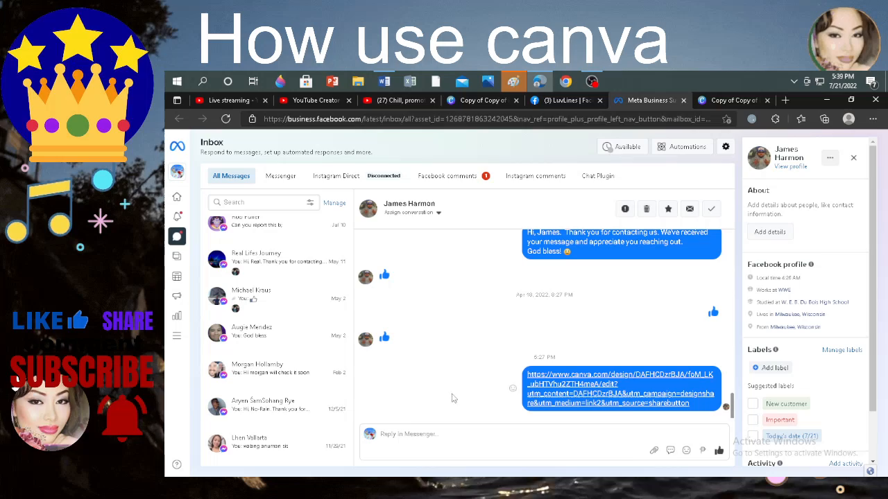
- Return from the Messenger inbox conversation to the Canva design's sharing options
click(608, 384)
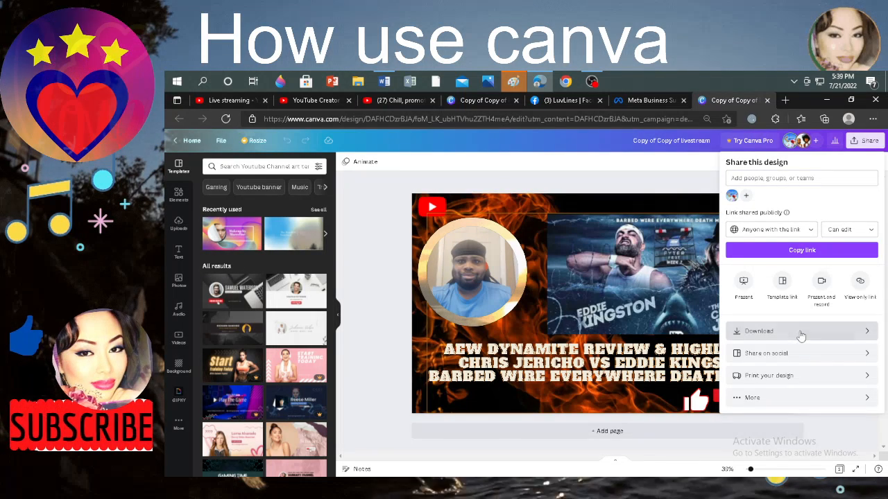
- Download the AEW thumbnail design from Canva as a JPG file
click(759, 330)
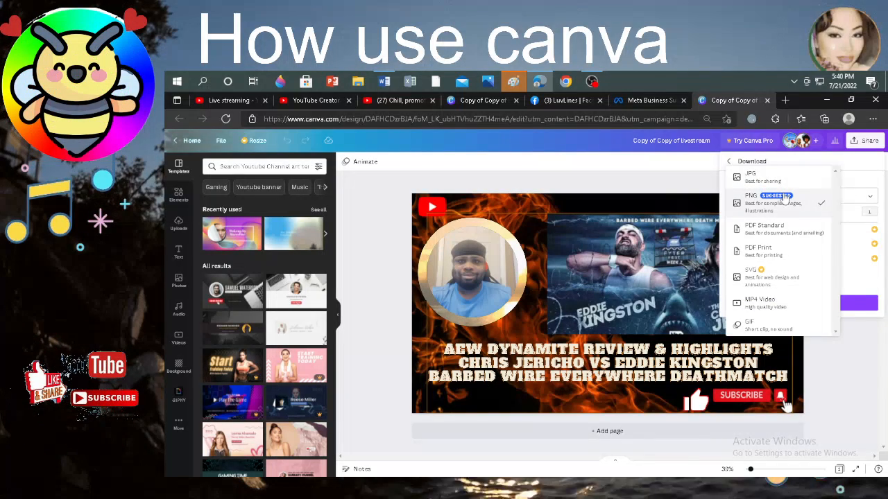
mouse_move(784, 179)
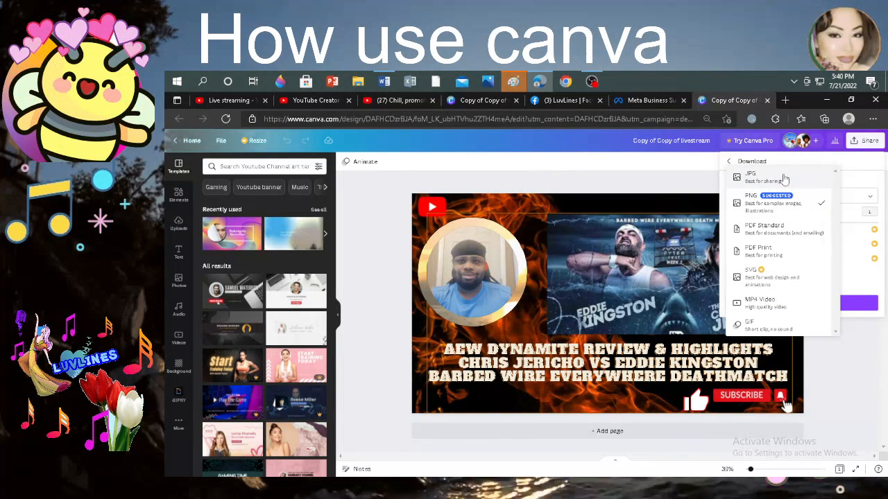
click(750, 174)
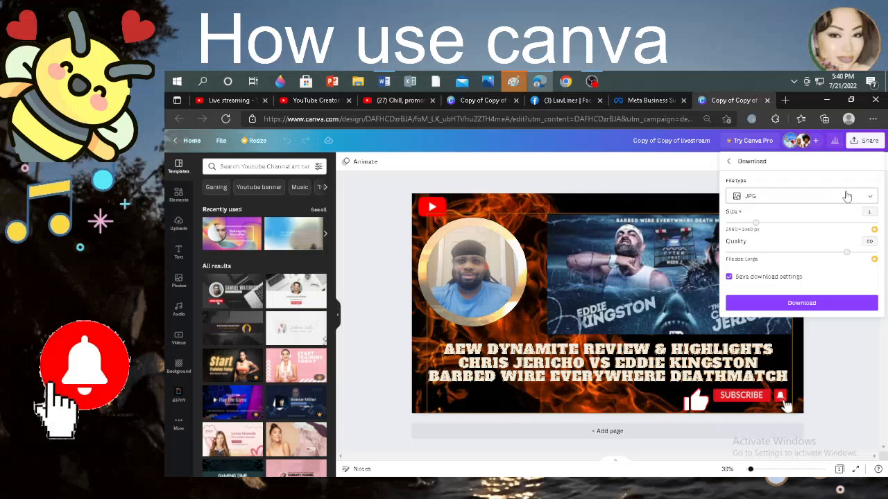
click(802, 196)
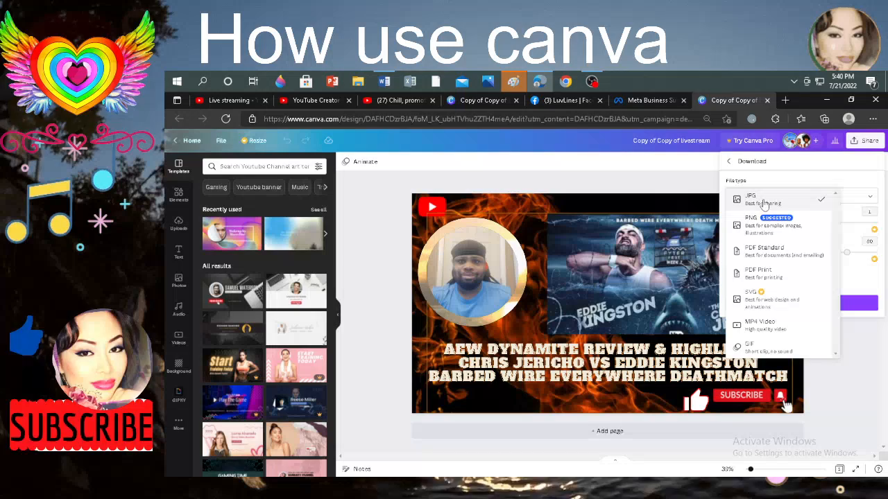
click(750, 200)
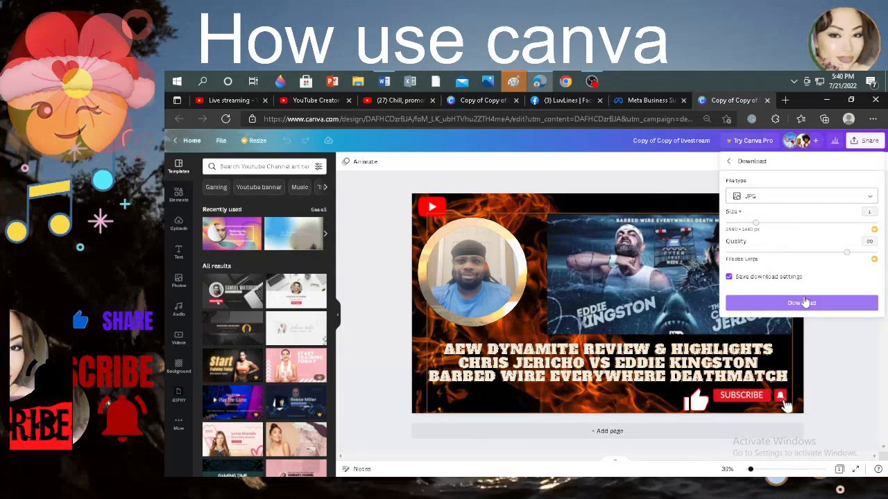
click(802, 302)
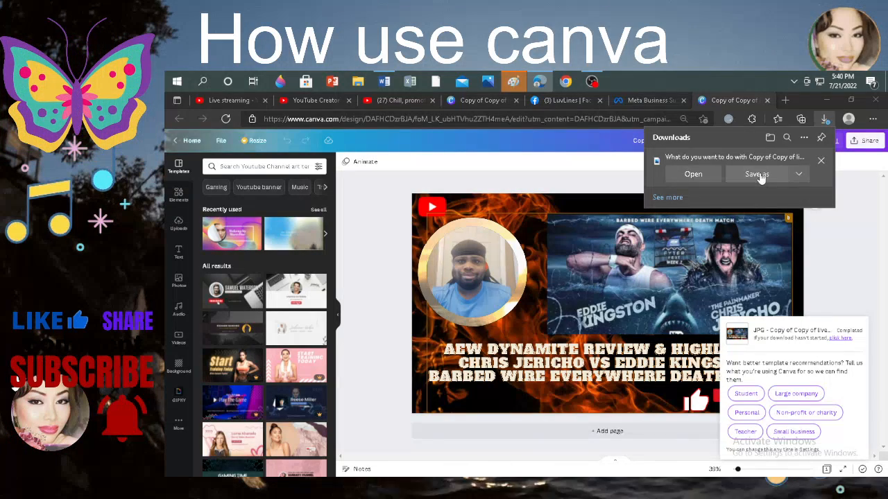
- Save the JPG into Downloads as 'bigboy thumbnail review'
click(756, 175)
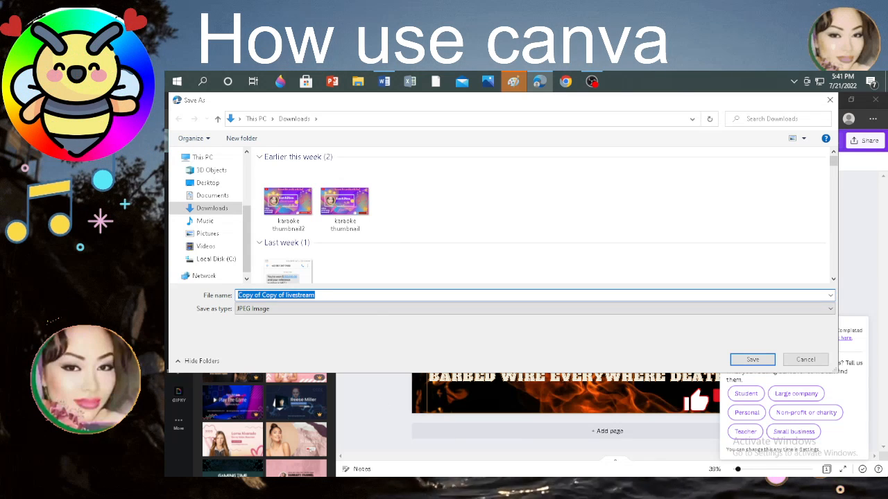
text(bigboy thumbnail review)
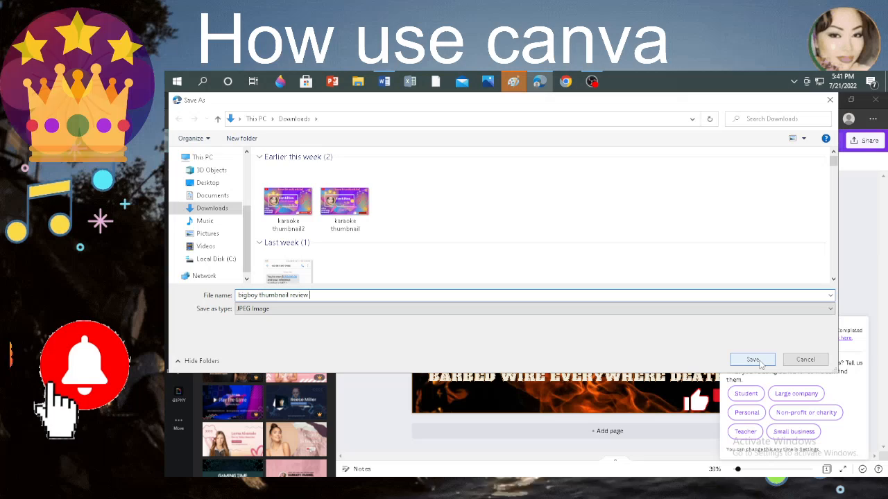
click(752, 359)
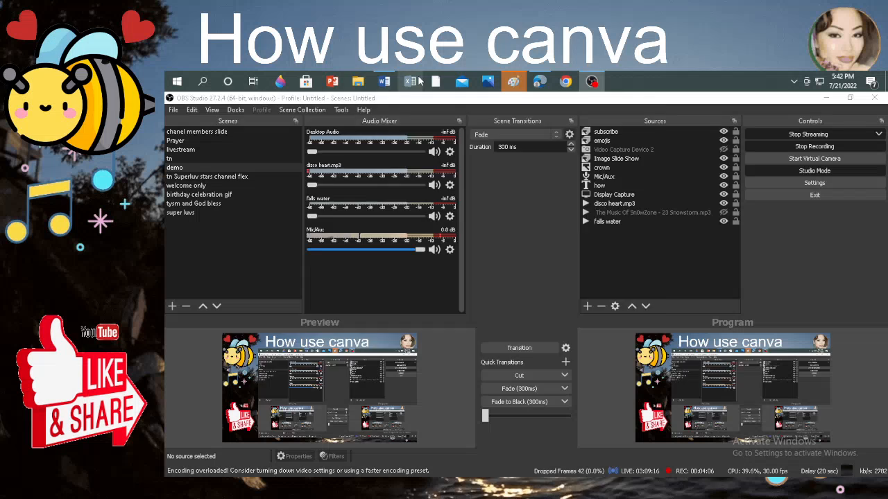
- Open the bigboy thumbnail review image from File Explorer's recent files
click(358, 80)
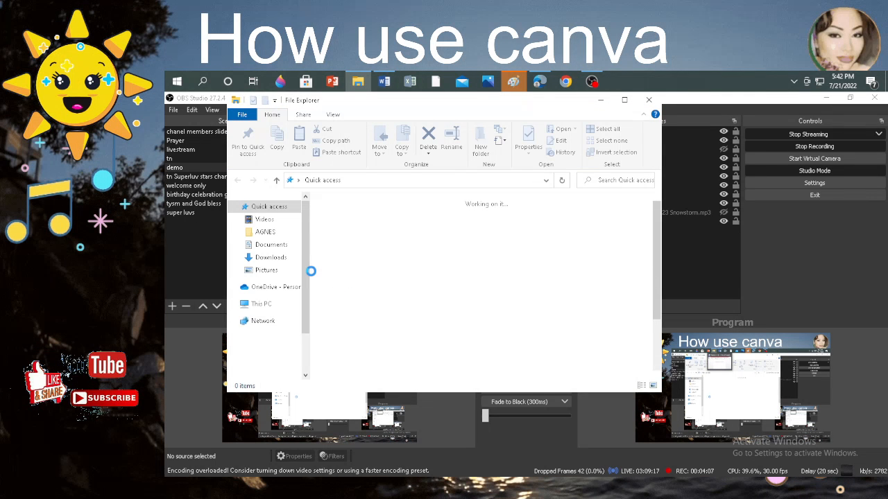
click(266, 207)
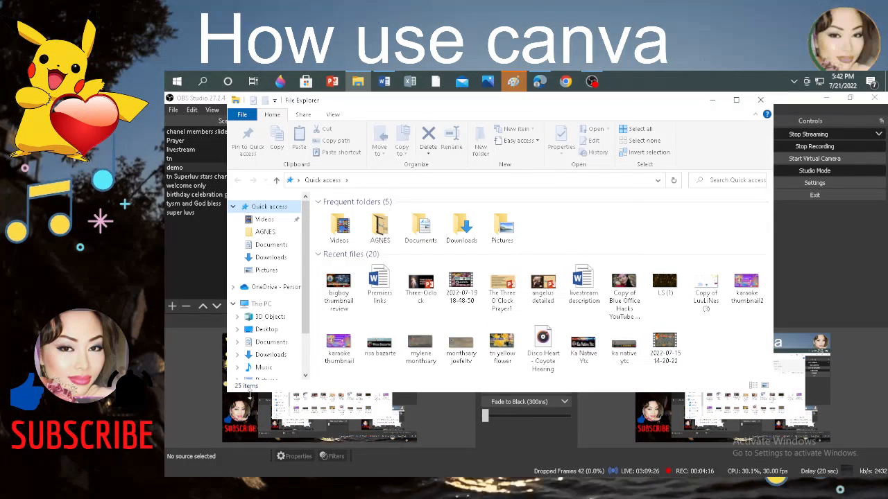
click(338, 284)
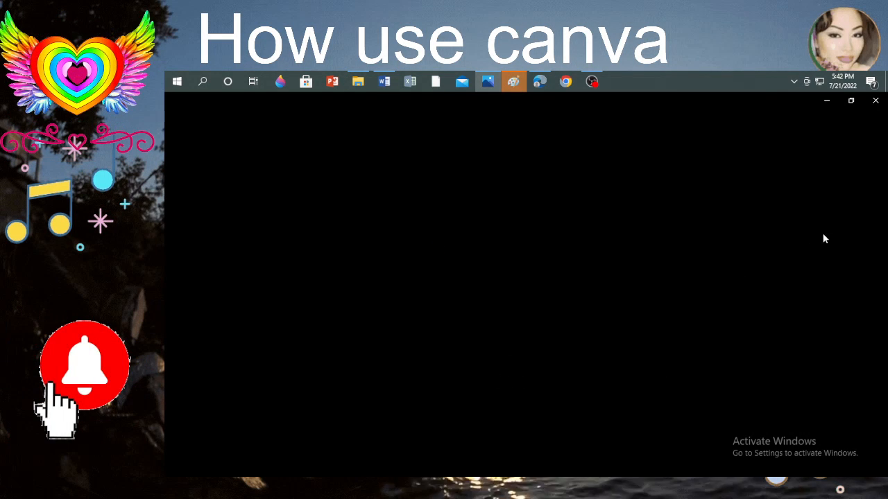
mouse_move(513, 82)
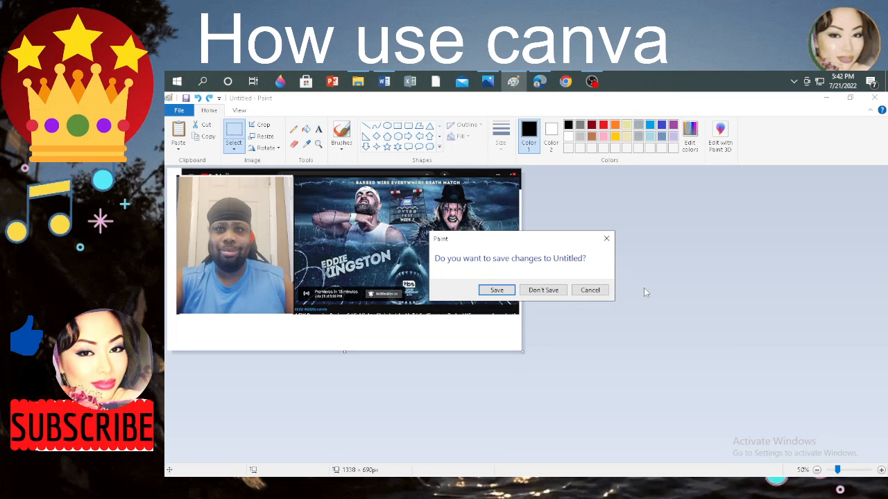
- Discard the untitled Paint picture and bring up the thumbnail file's actions in File Explorer
click(542, 289)
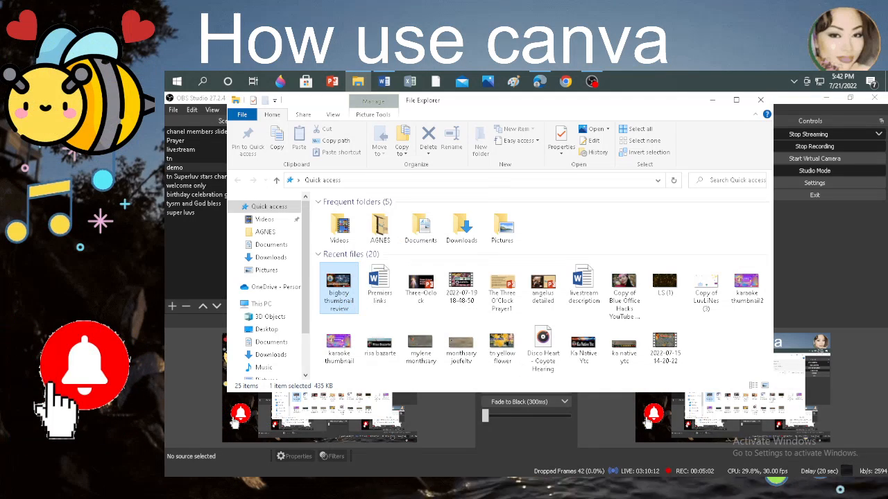
right_click(338, 288)
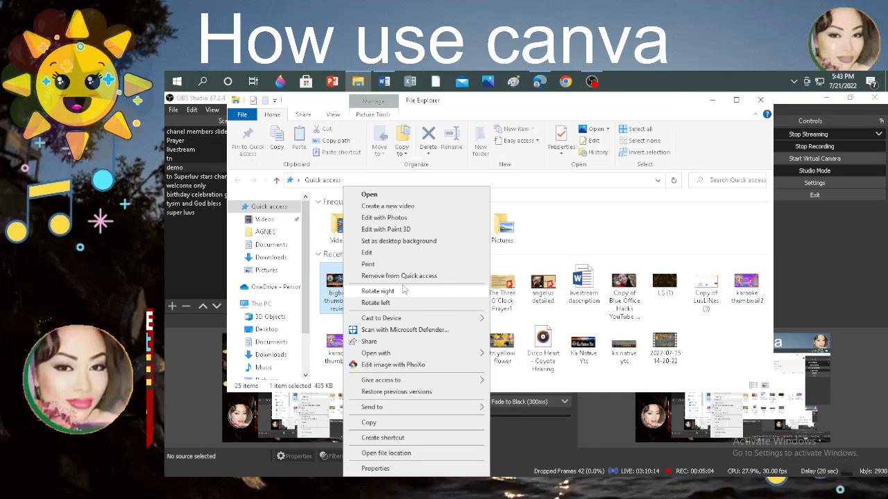
mouse_move(415, 322)
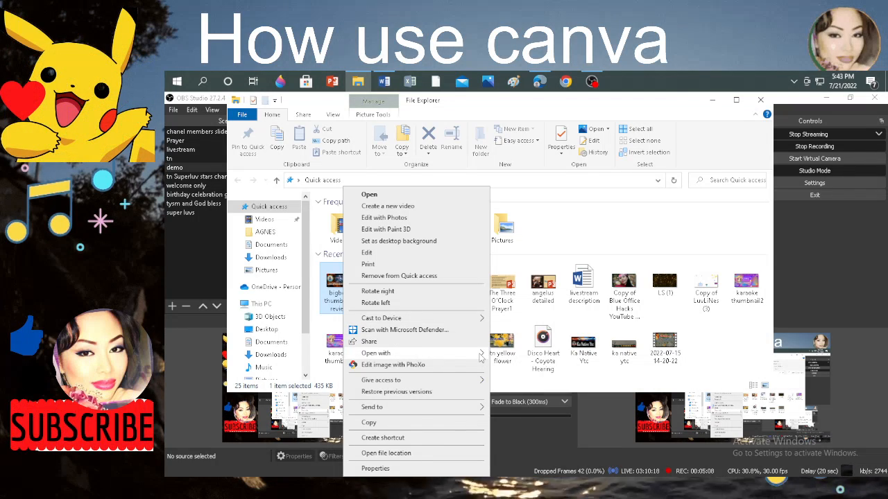
- Open the bigboy thumbnail review JPG with the Photos app
click(376, 354)
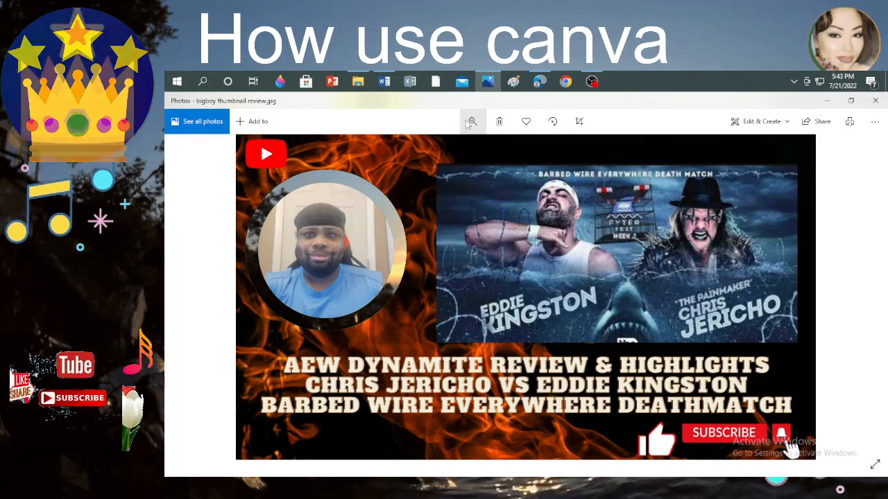
click(472, 122)
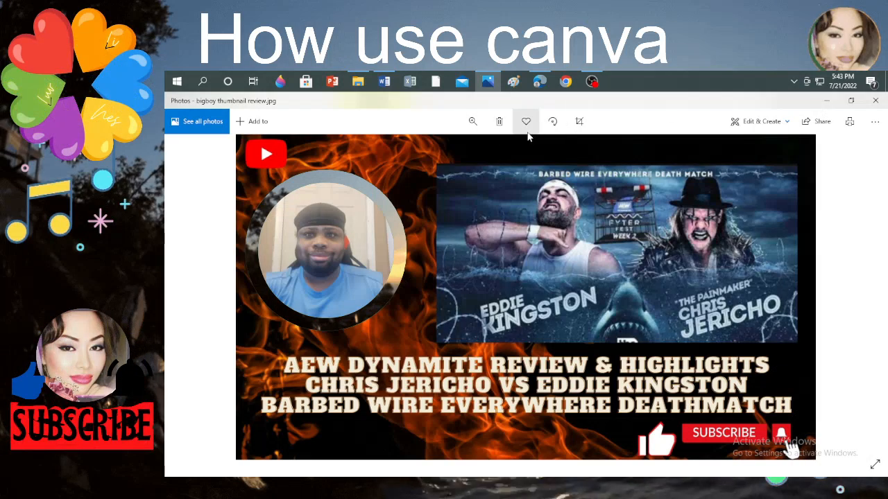
mouse_move(525, 122)
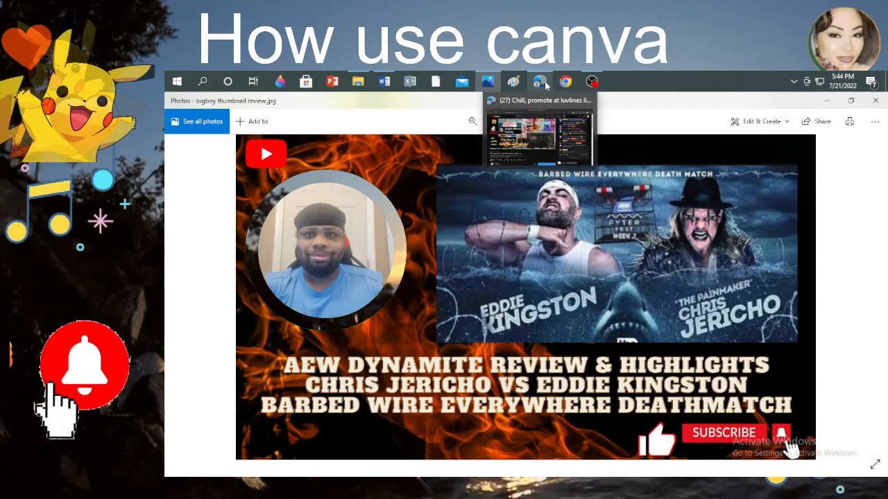
click(539, 80)
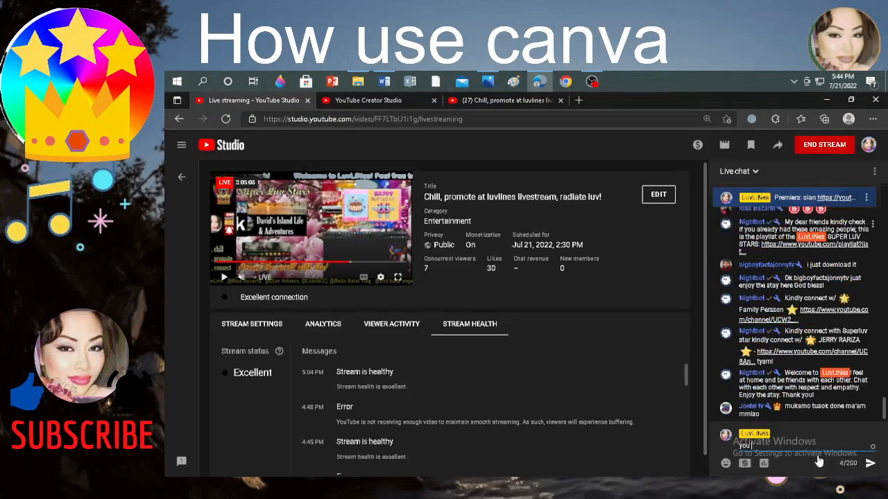
scroll(down, 3)
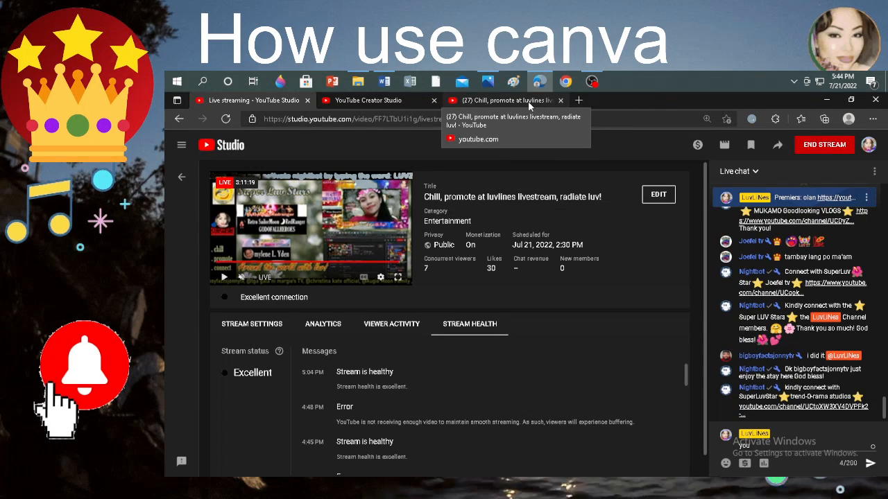
click(506, 100)
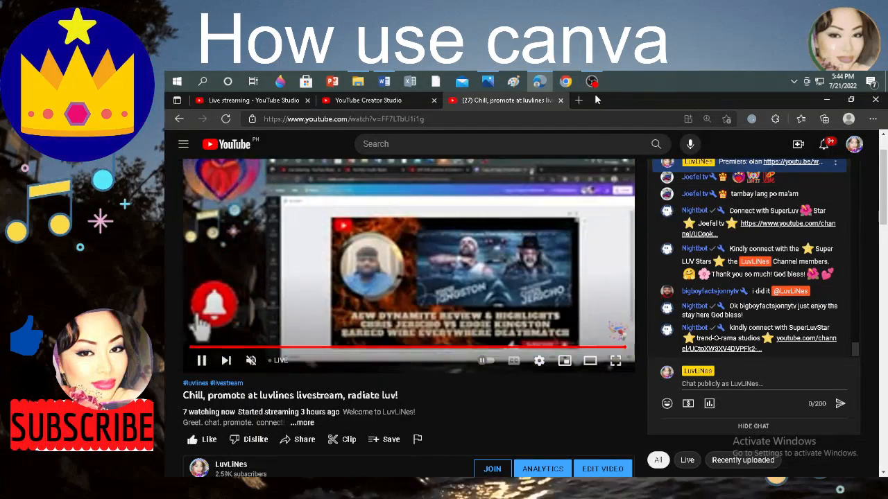
click(591, 81)
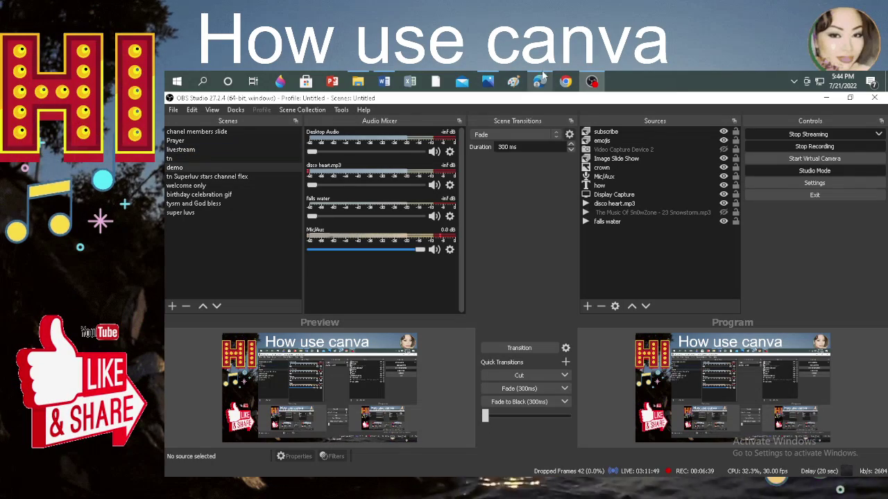
click(539, 80)
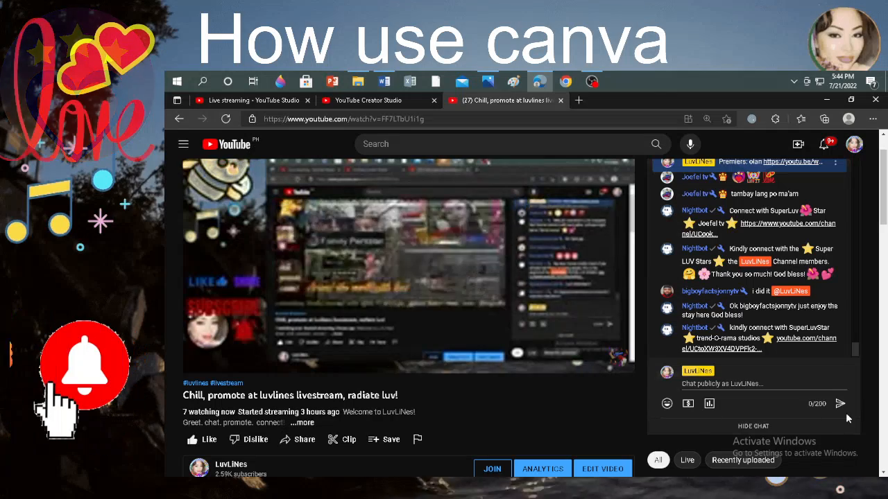
click(253, 100)
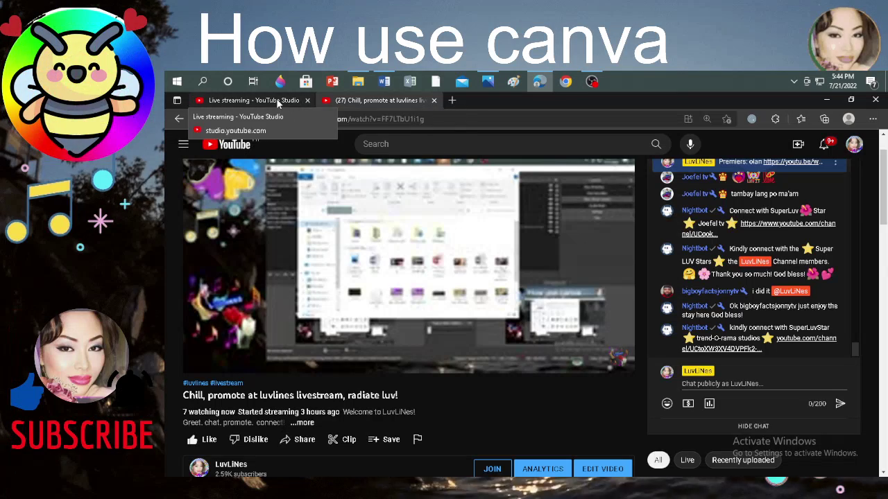
click(252, 100)
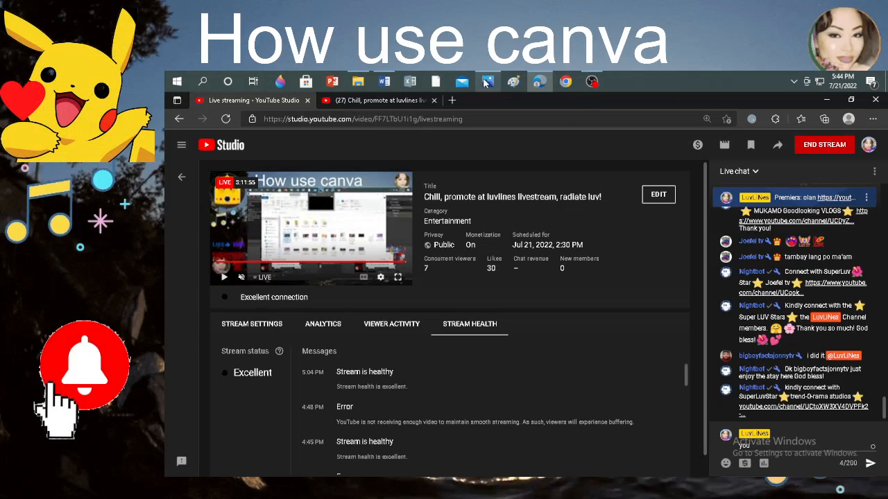
click(486, 80)
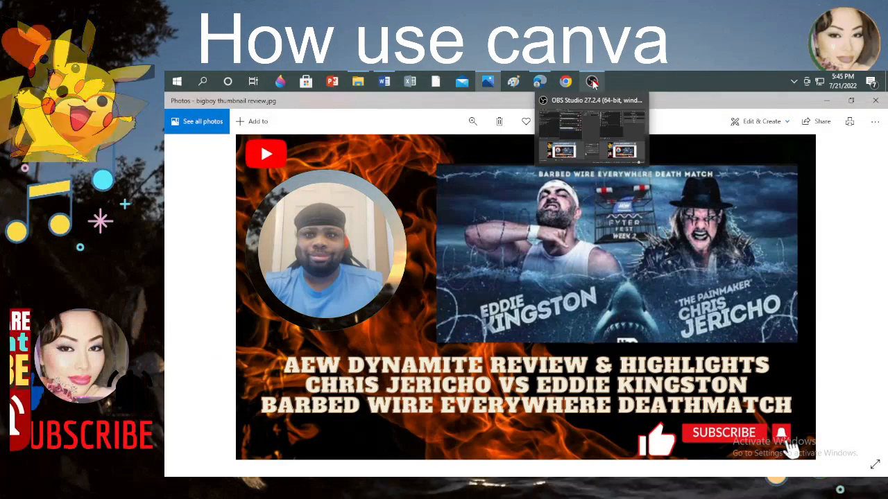
- Switch to OBS Studio and open the 'how' title text source's properties
click(591, 81)
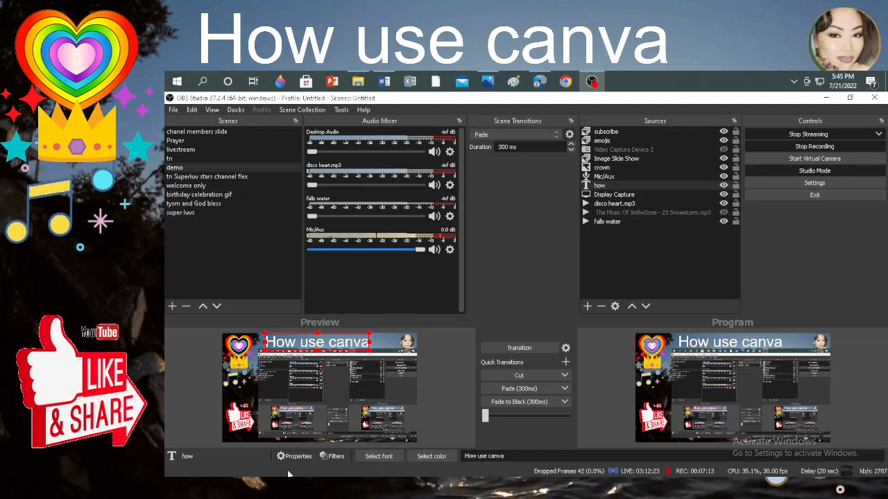
click(297, 457)
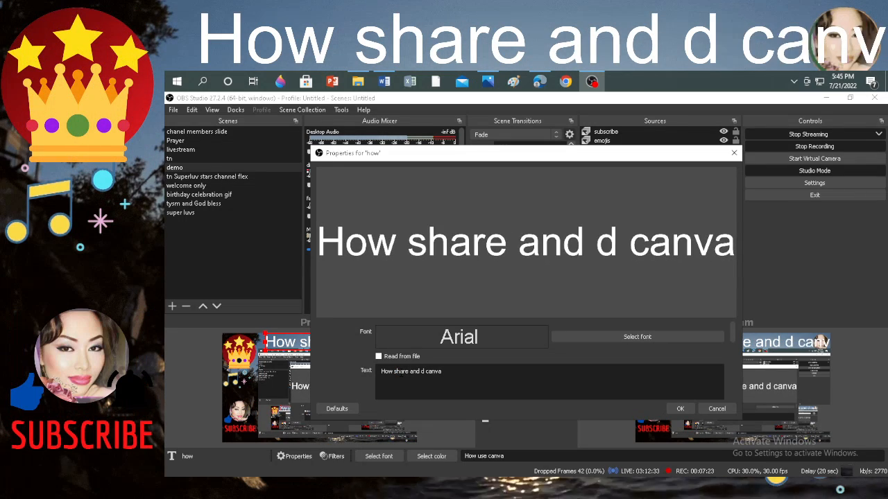
- Reword the title to 'How share, downloadand, save a thumbnail in canva' split over two lines
text(ownload)
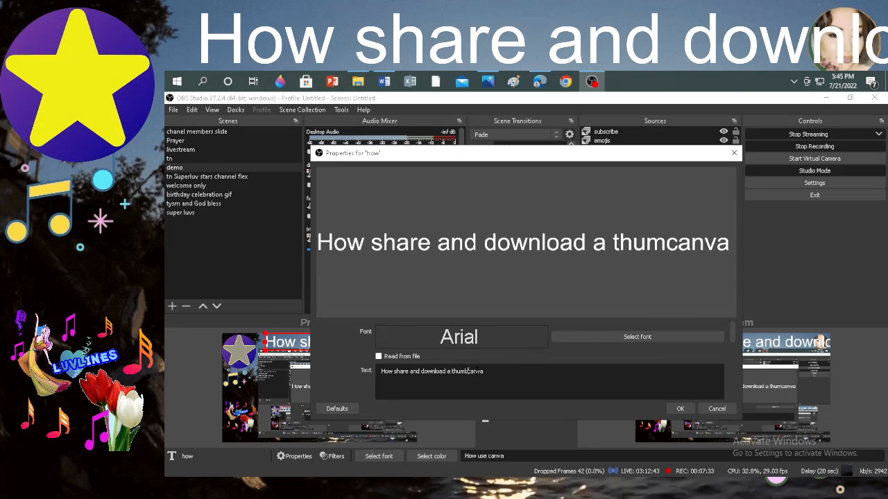
text(thumbnail canva)
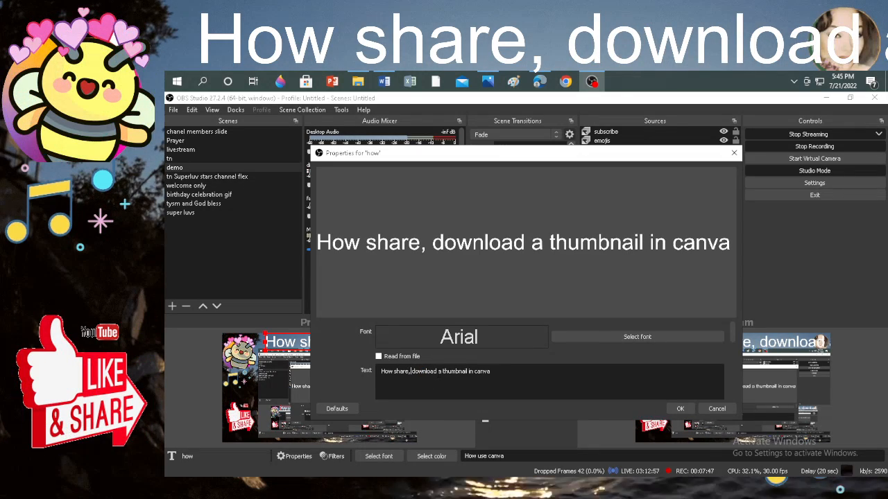
text(and)
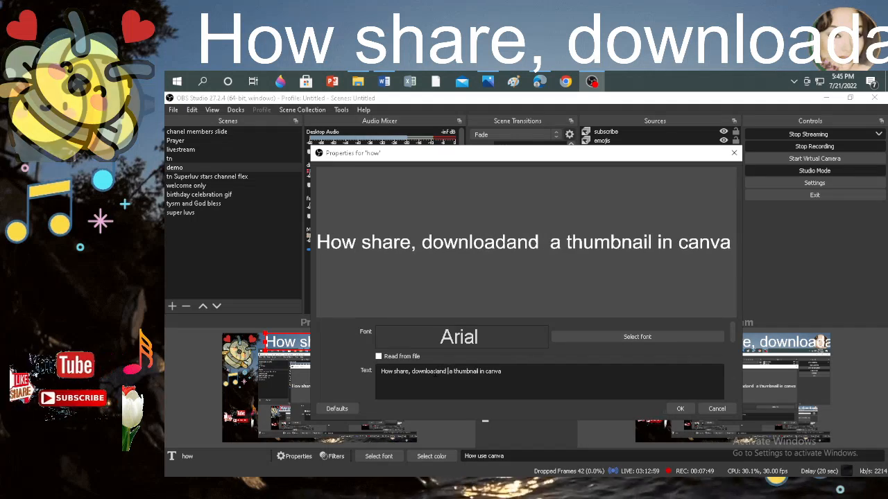
text(save)
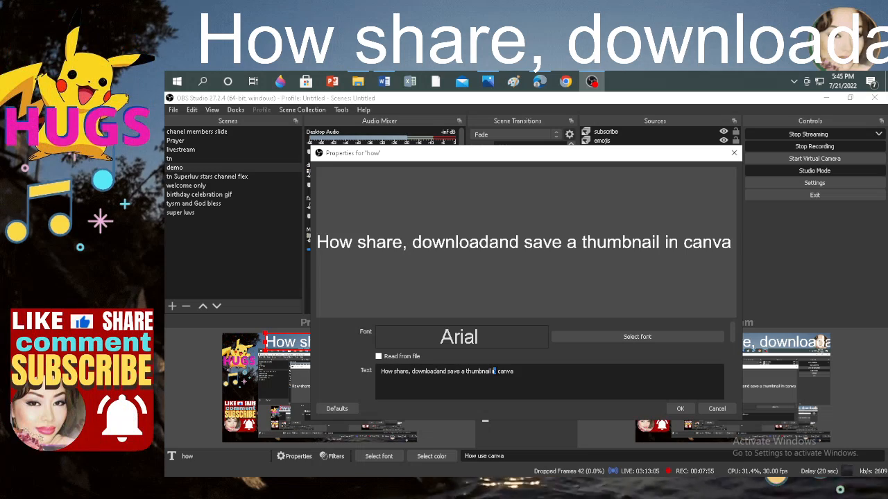
click(680, 408)
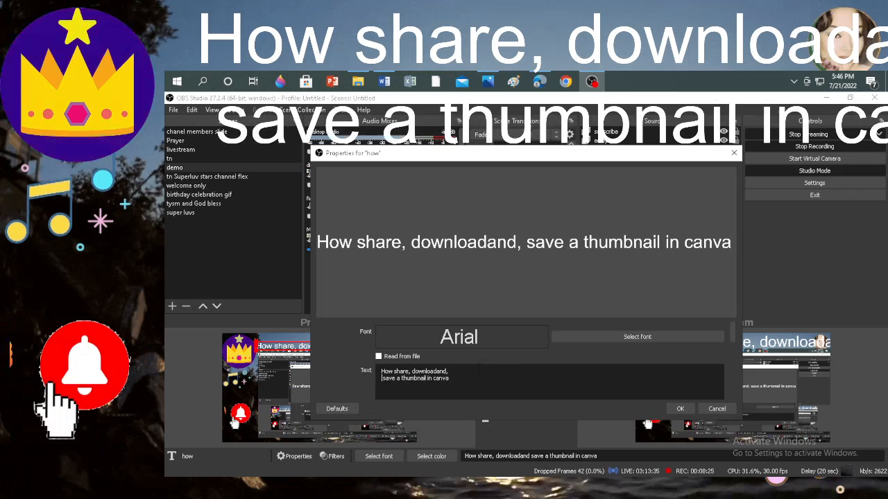
- Confirm the reworded two-line title and load the 'livestream' scene in OBS
click(680, 407)
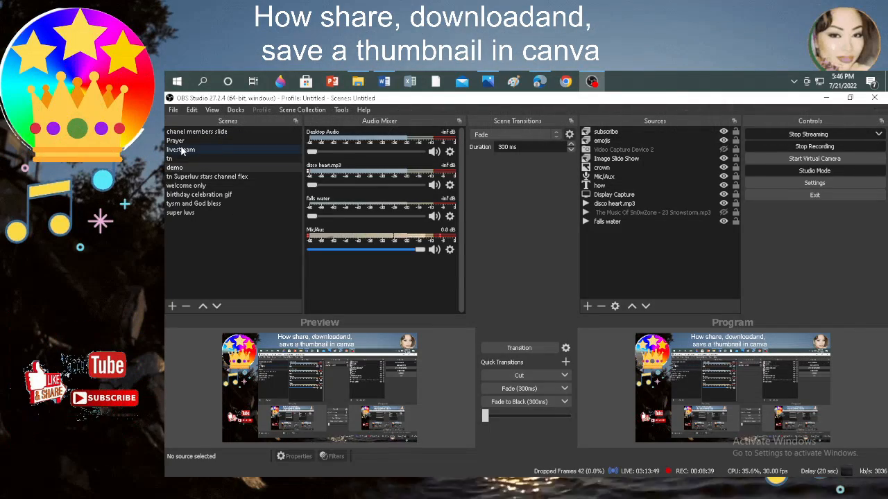
click(180, 150)
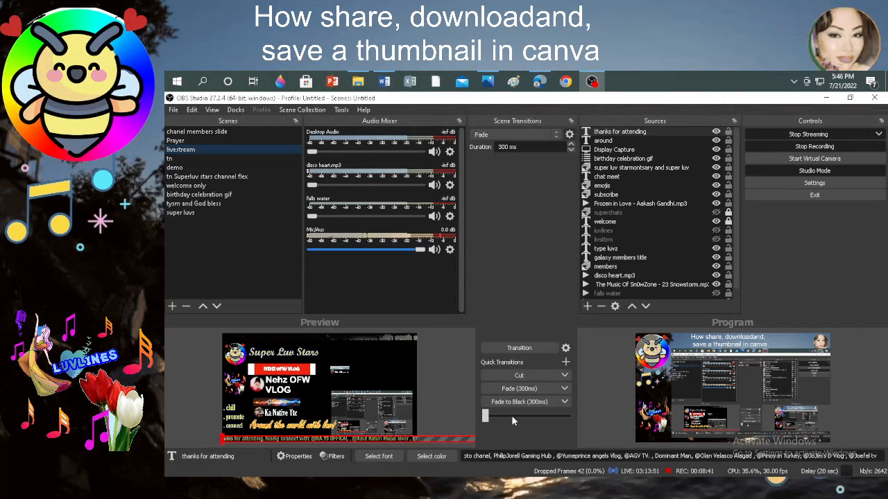